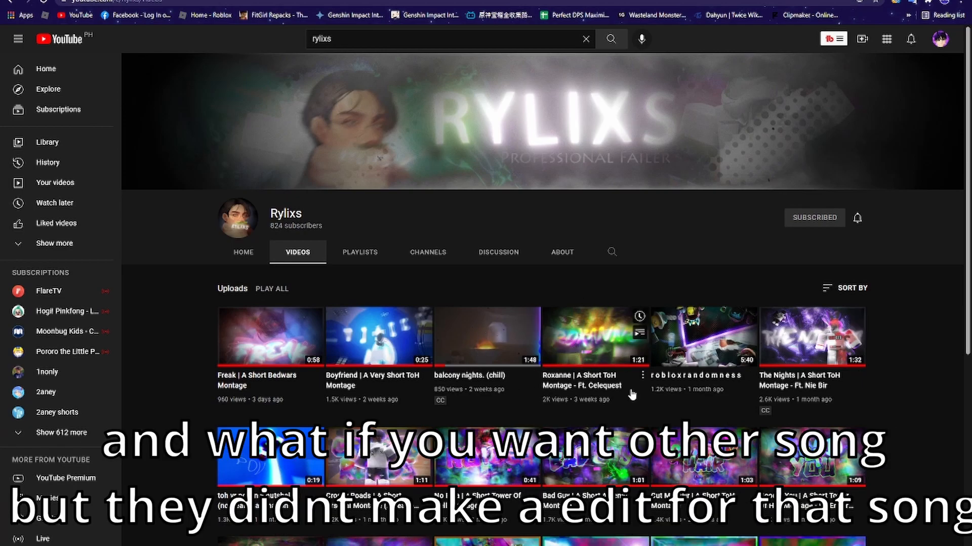
{"action": "mouse_move", "coordinate": [745, 482]}
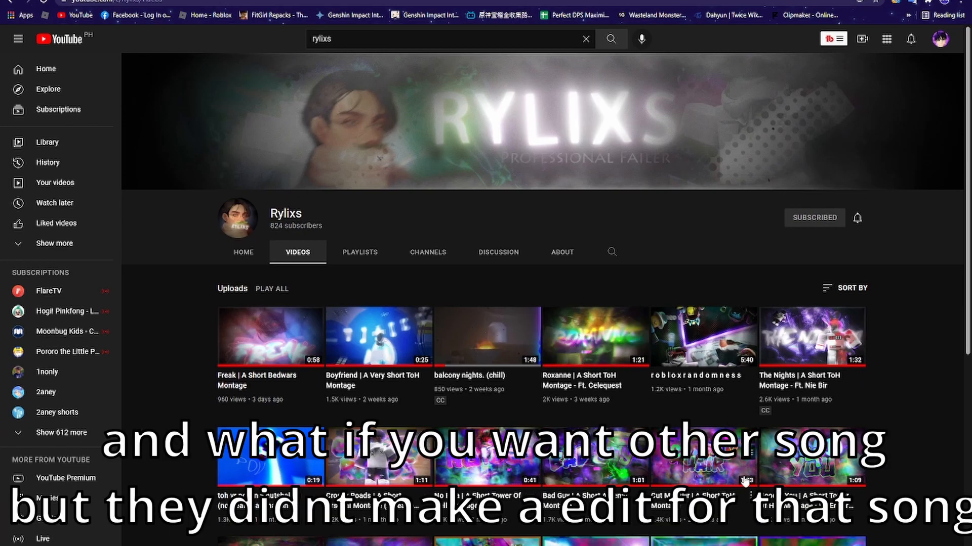
Filter the Fairlight FX list by searching 'rever' to show only Reverb
{"action": "scroll", "scroll_direction": "down", "scroll_amount": 3}
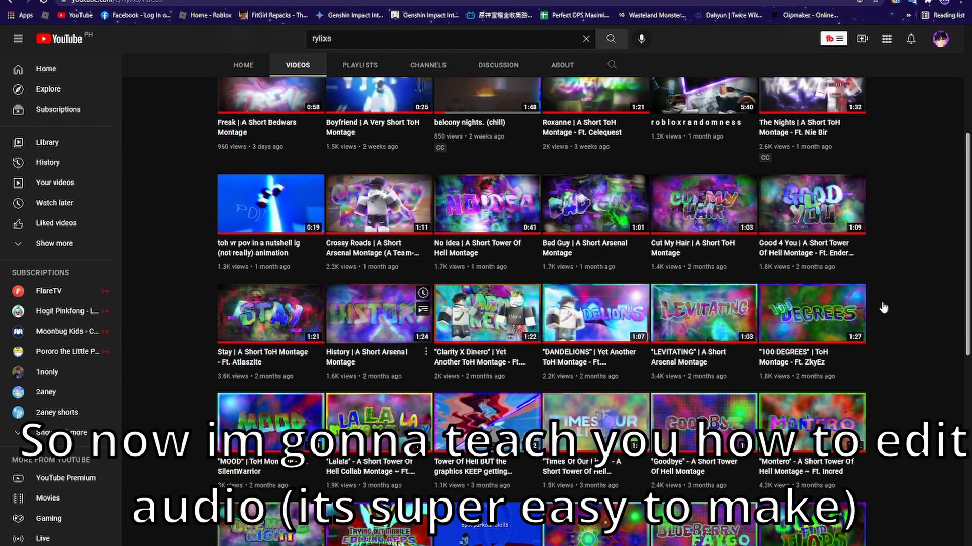
{"action": "scroll", "scroll_direction": "down", "scroll_amount": 3}
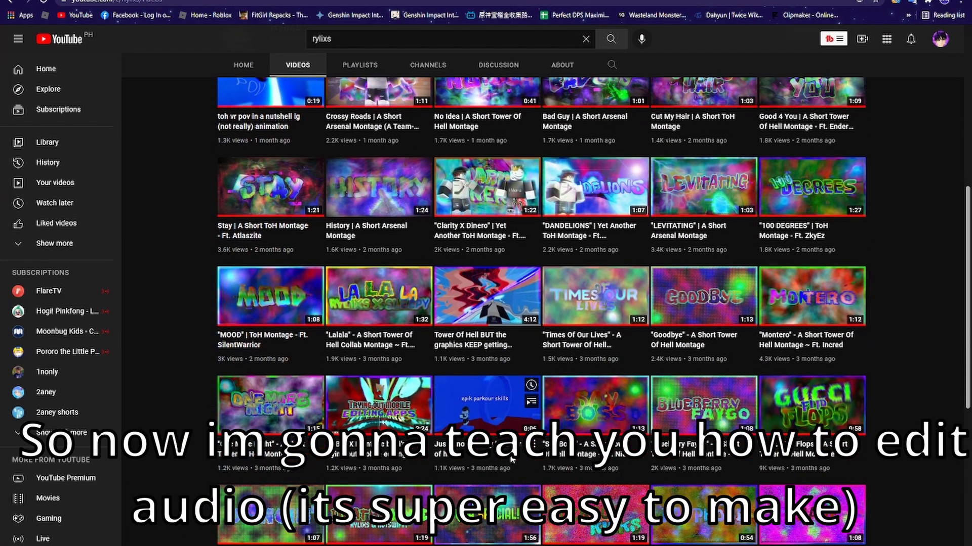
{"action": "scroll", "scroll_direction": "up", "scroll_amount": 3}
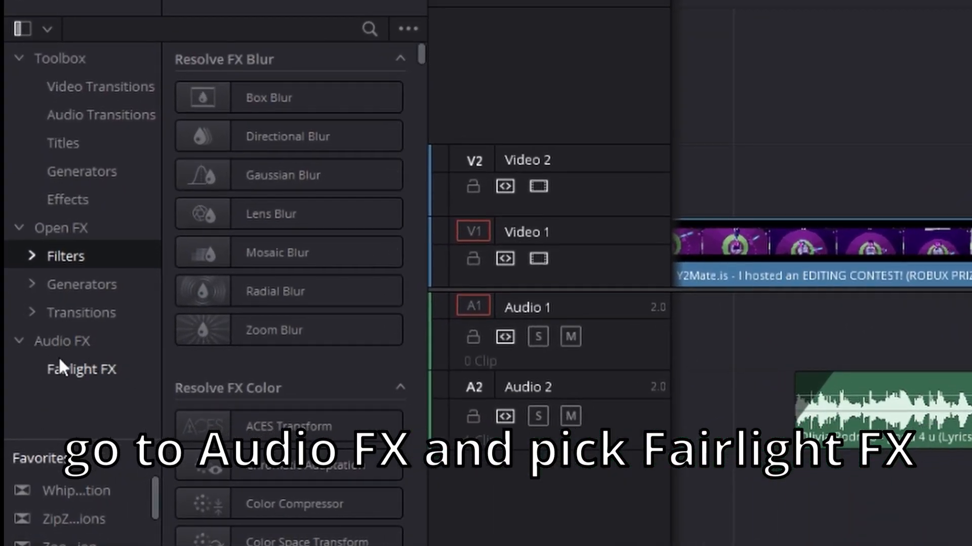
{"action": "left_click", "coordinate": [81, 369]}
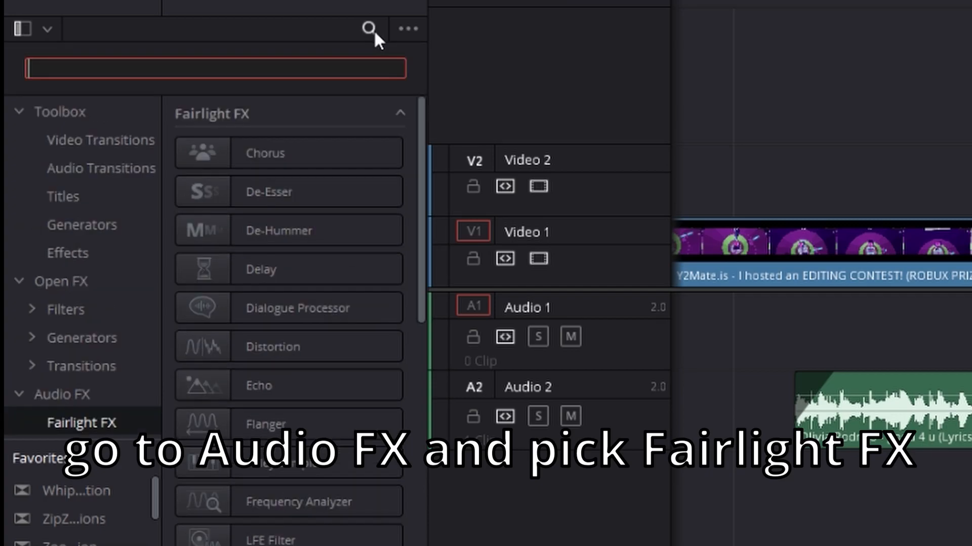
{"action": "type", "text": "rever"}
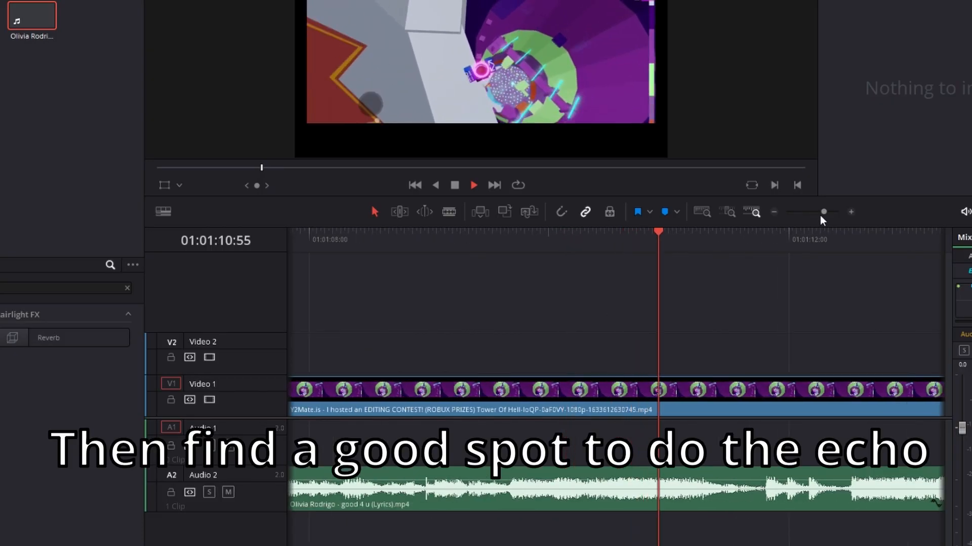
Place the playhead, then blade the Audio 2 song clip at the echo's start and end
{"action": "left_click", "coordinate": [427, 234]}
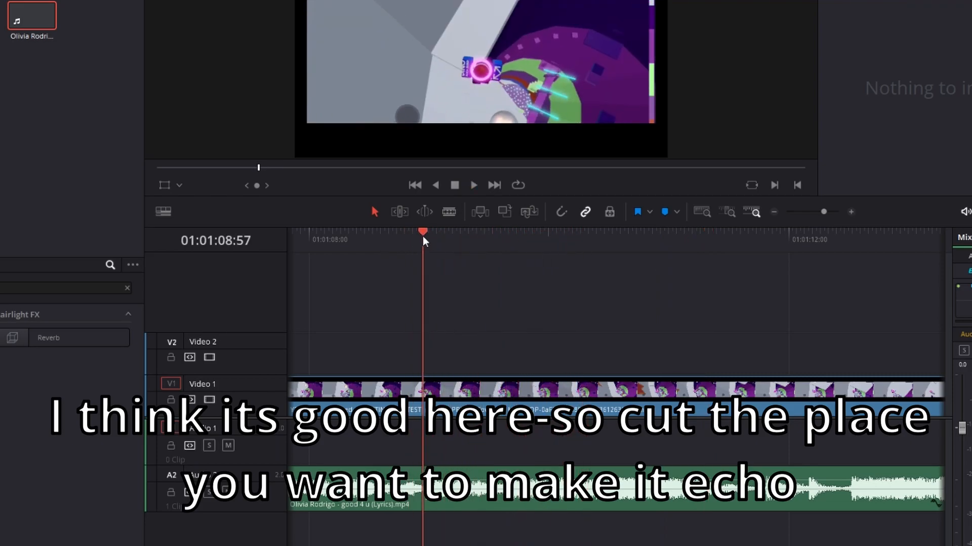
{"action": "left_click", "coordinate": [448, 211]}
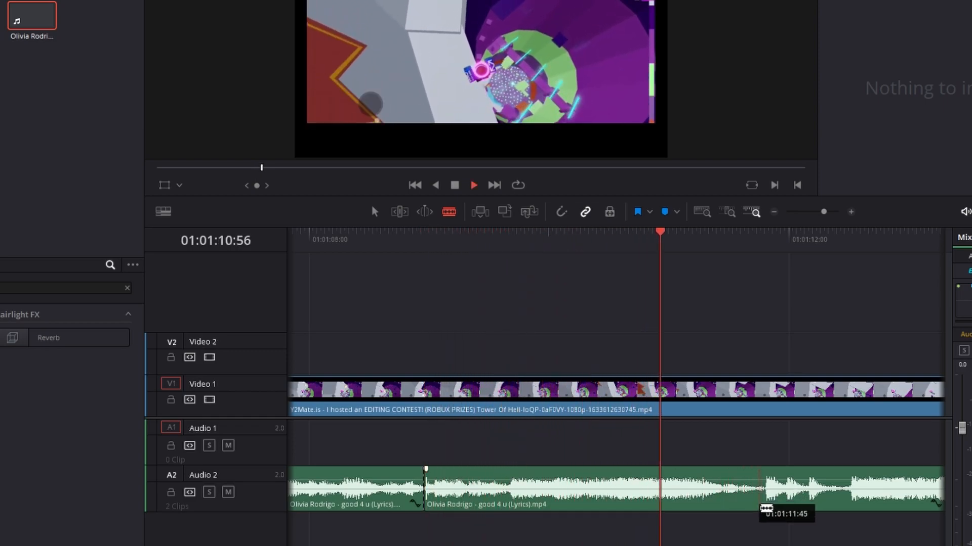
{"action": "left_click", "coordinate": [763, 239]}
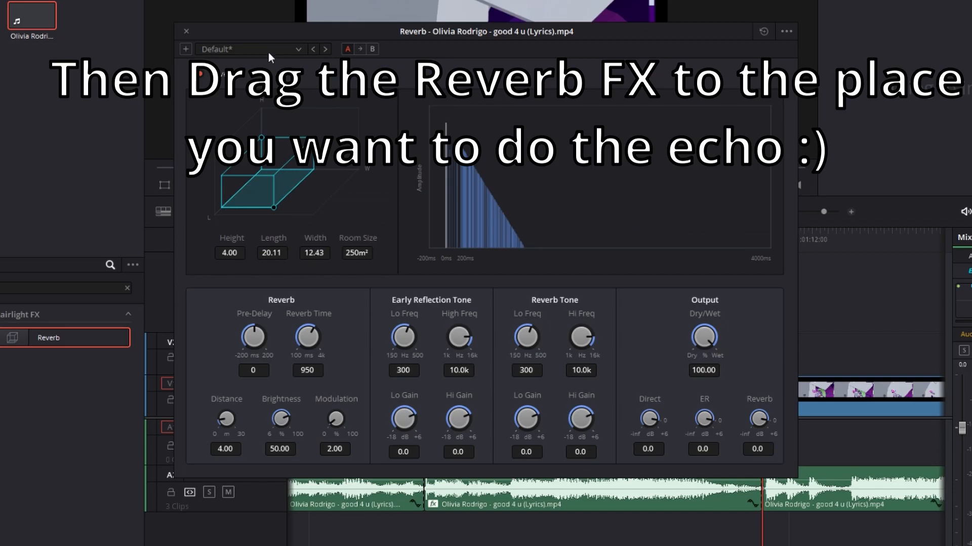
Set the Reverb effect on the middle clip section to full wet
{"action": "left_click", "coordinate": [251, 49]}
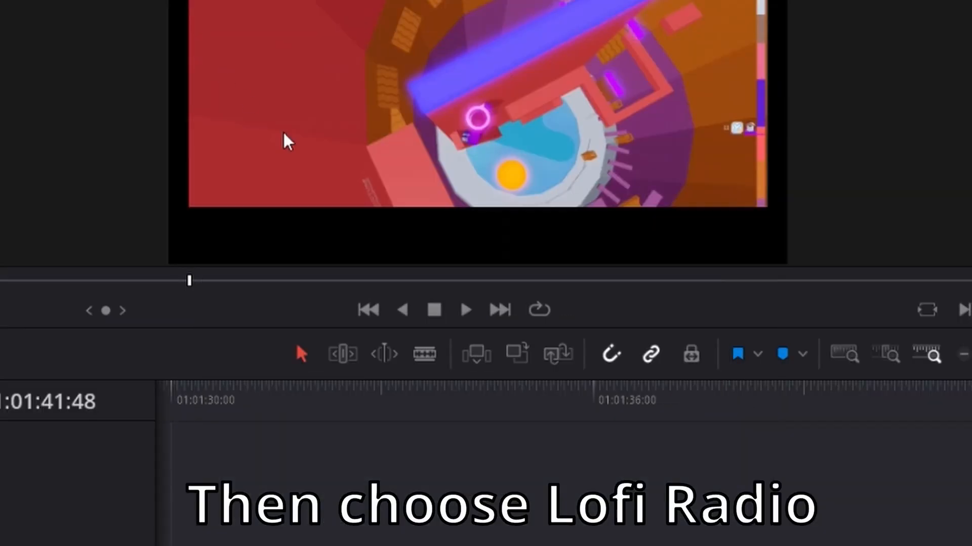
{"action": "left_click", "coordinate": [466, 310]}
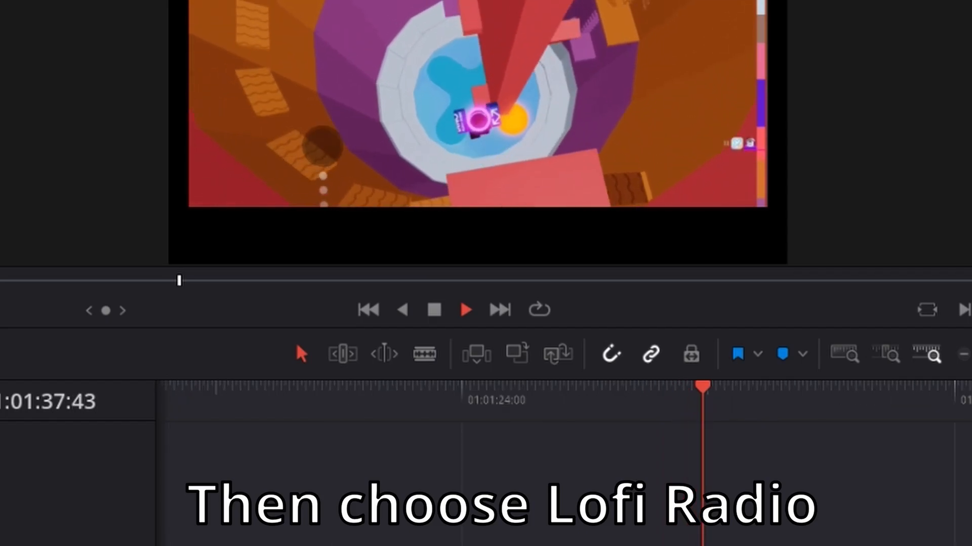